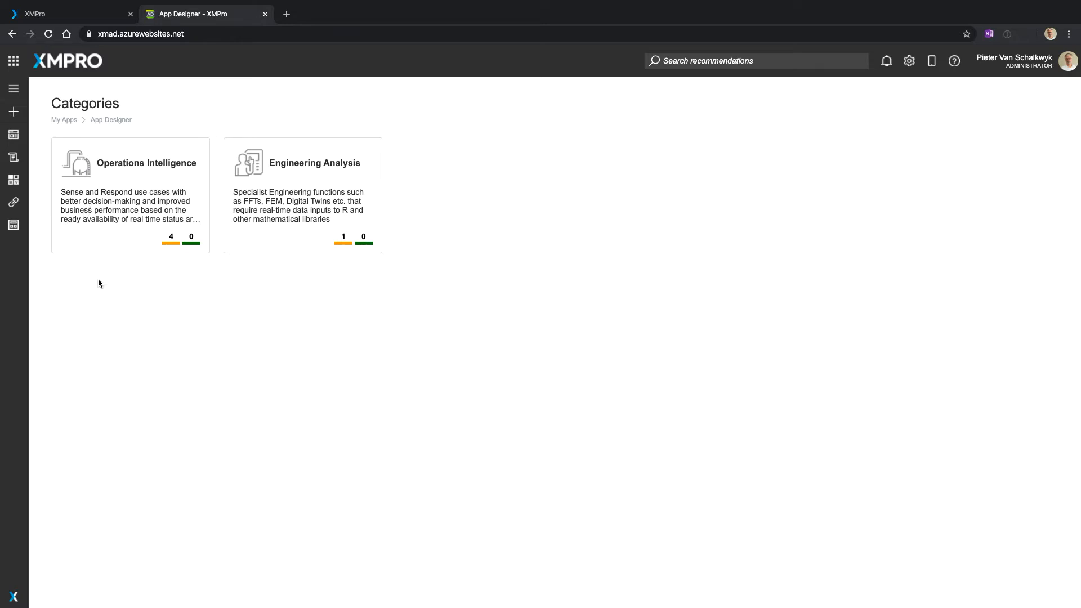
mouse_move(165, 198)
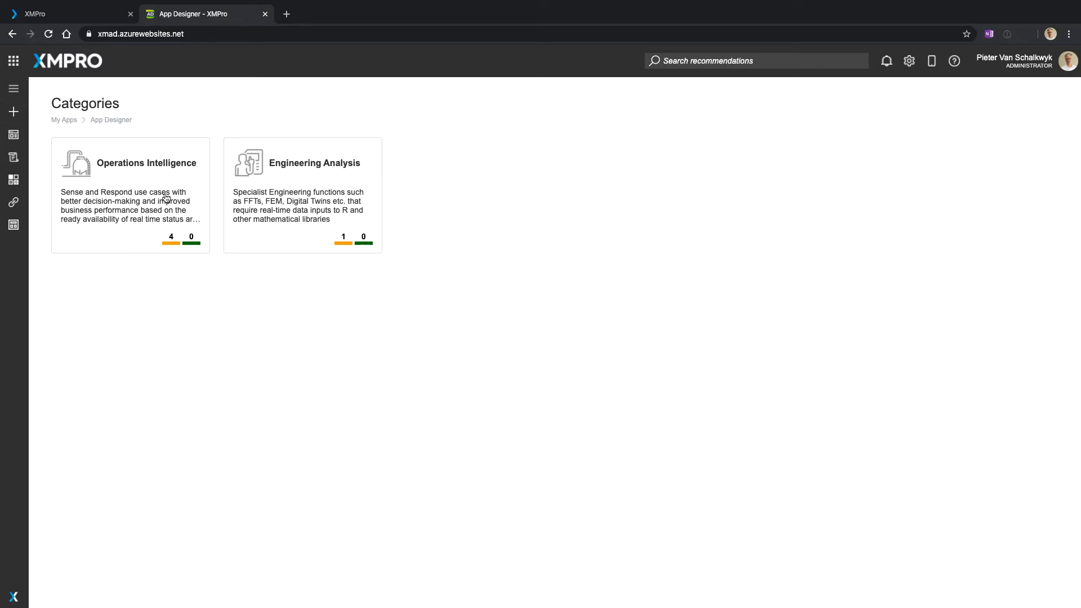
- Open the Operations Intelligence category to list its four draft apps
left_click(130, 195)
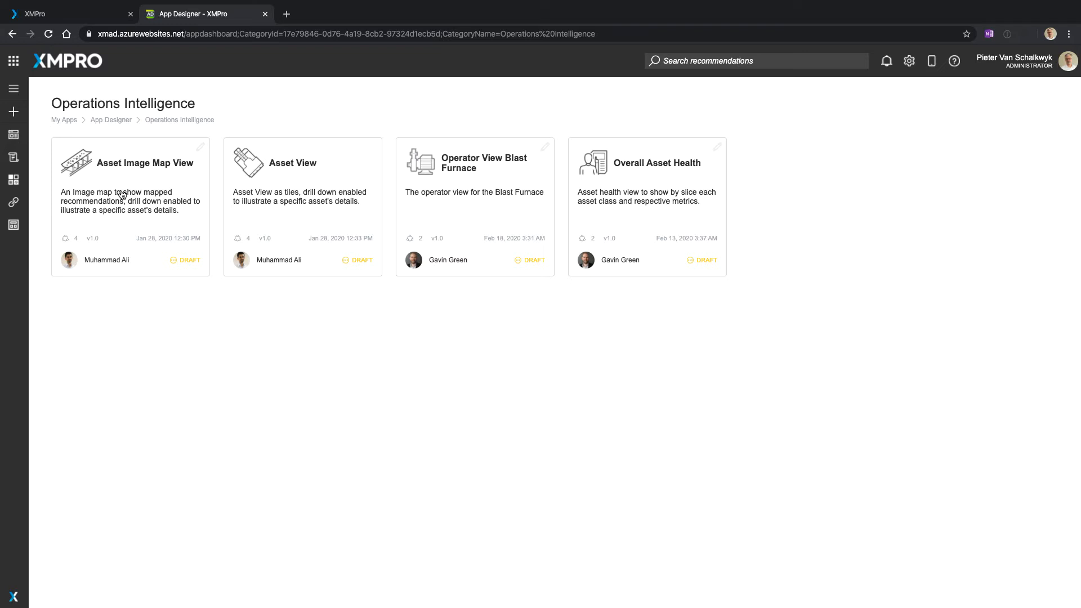
mouse_move(132, 160)
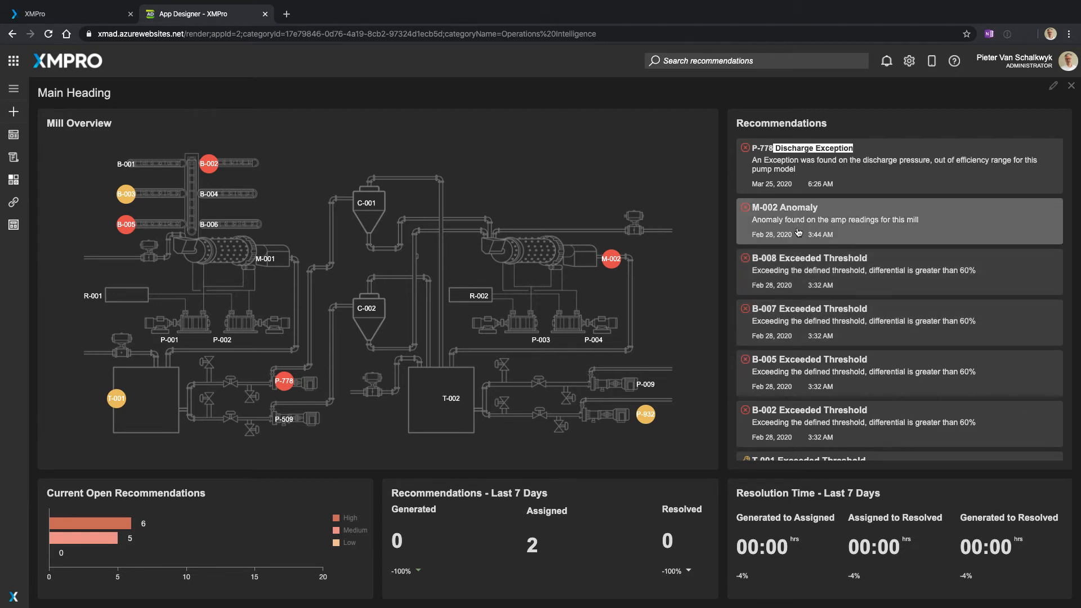
mouse_move(805, 225)
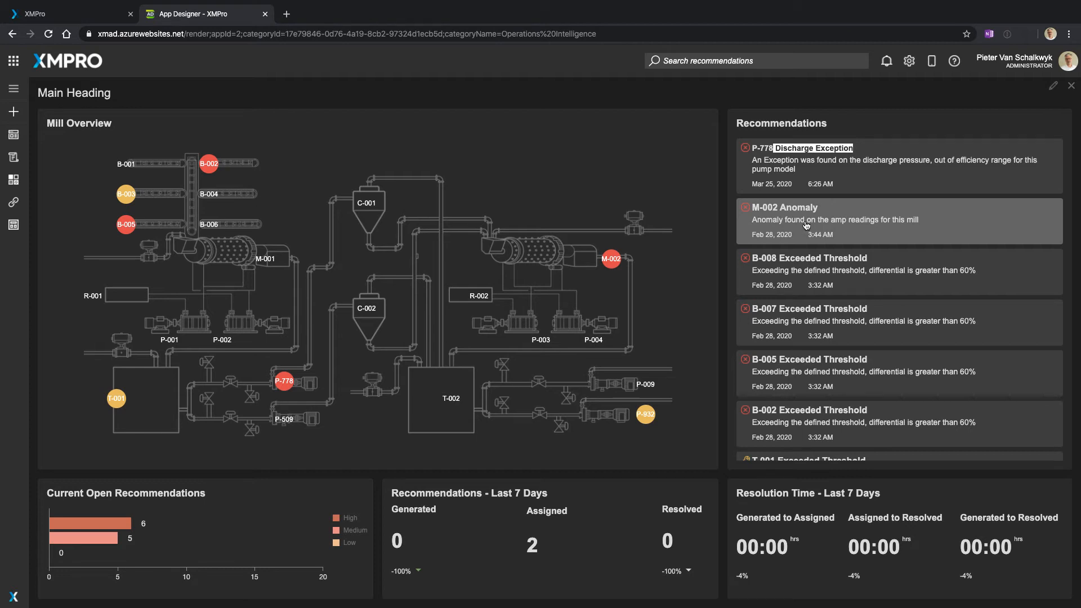
- Open the running Asset Image Map View app's mill overview for editing
left_click(1053, 86)
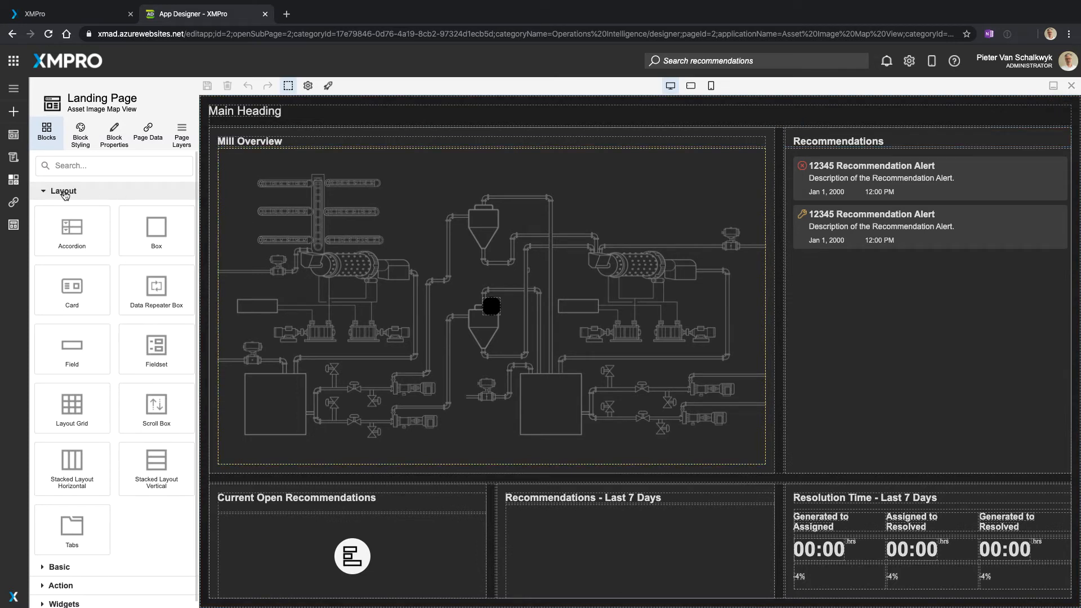
- Browse the Layout and Basic block groups, including chart, gauge and grid blocks
left_click(62, 190)
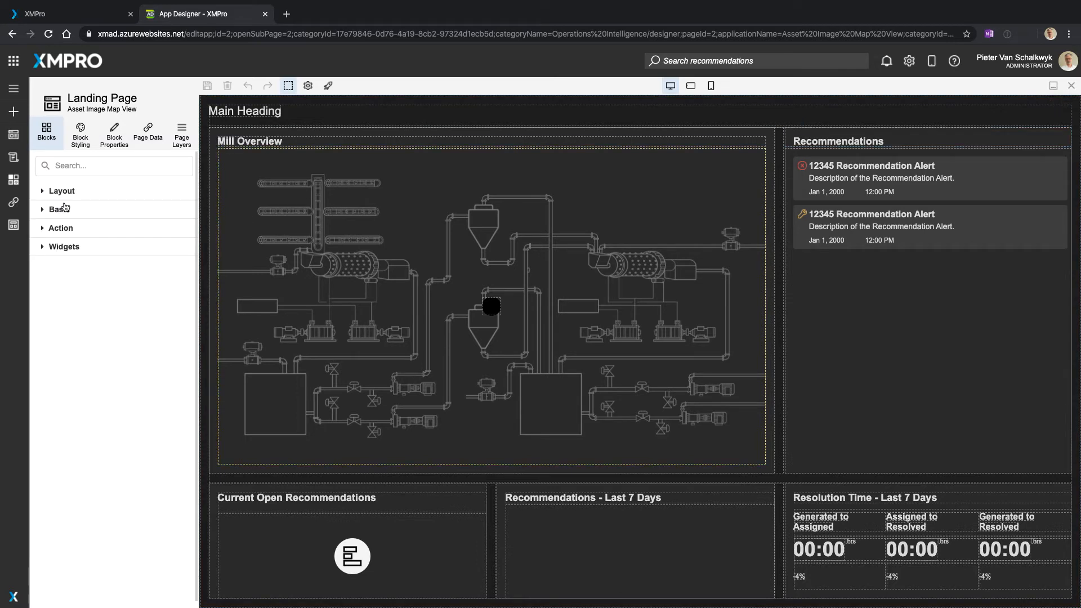
left_click(61, 191)
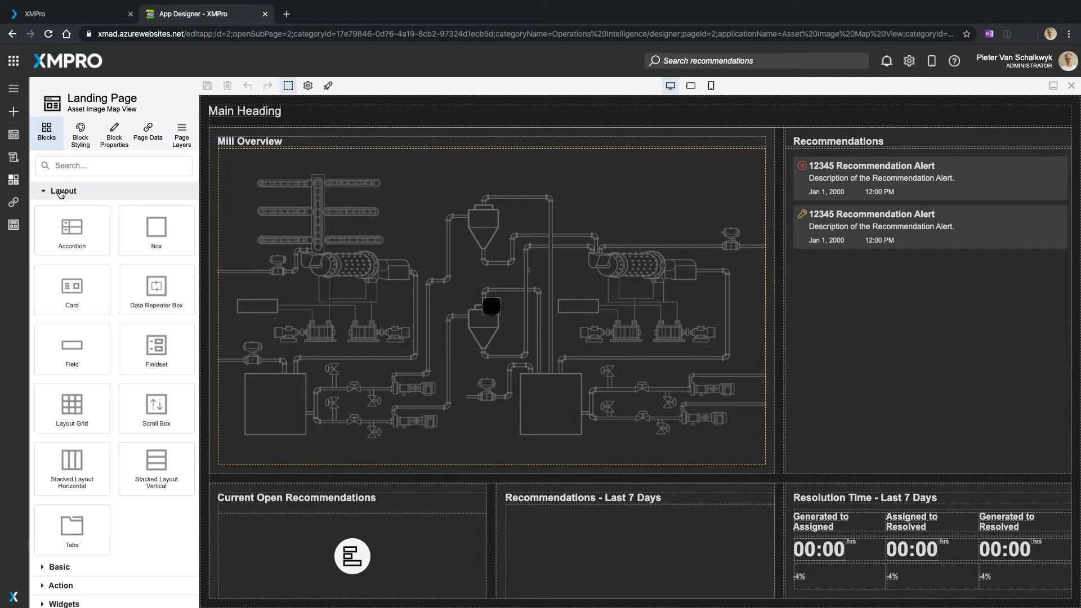
left_click(62, 209)
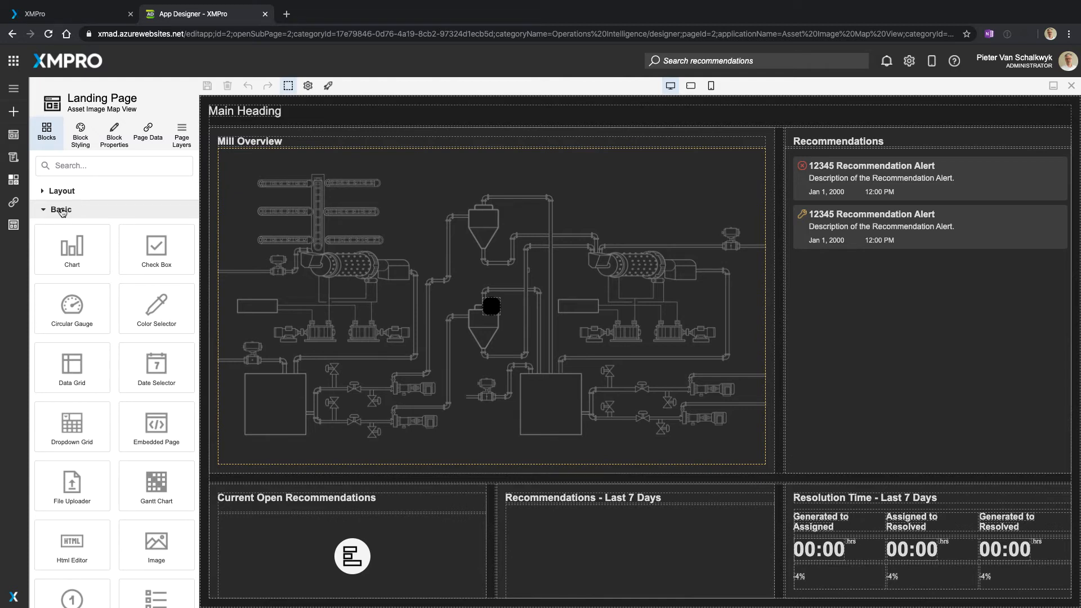
left_click(60, 210)
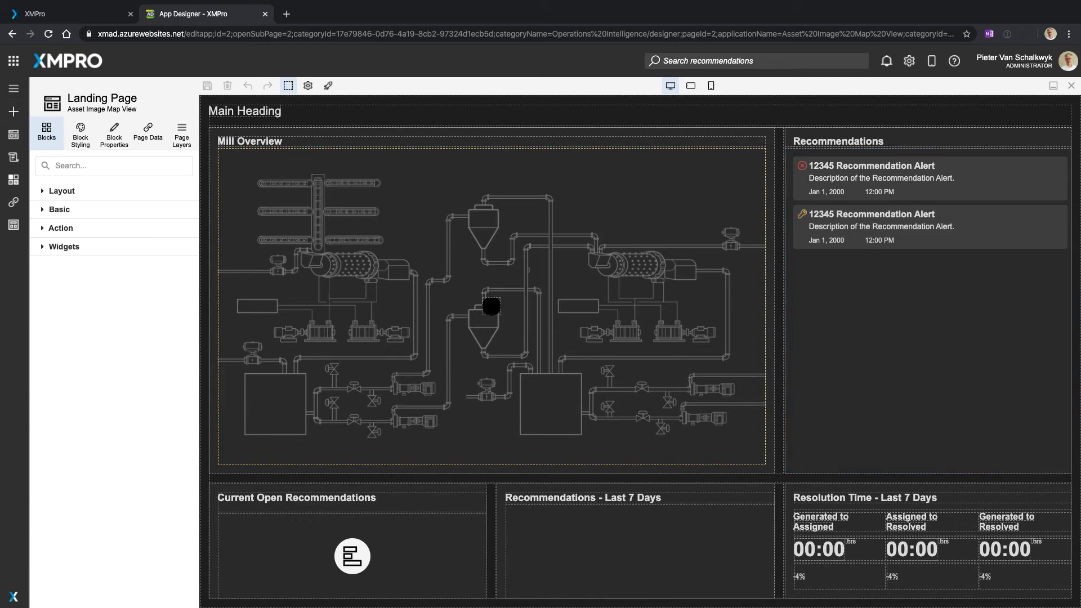
left_click(64, 246)
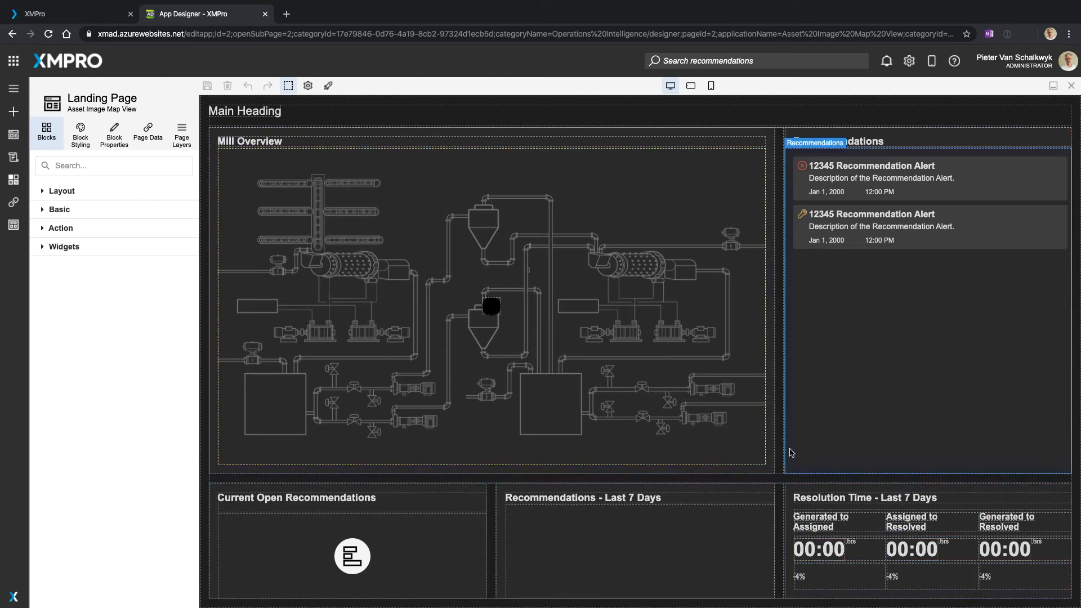
mouse_move(818, 216)
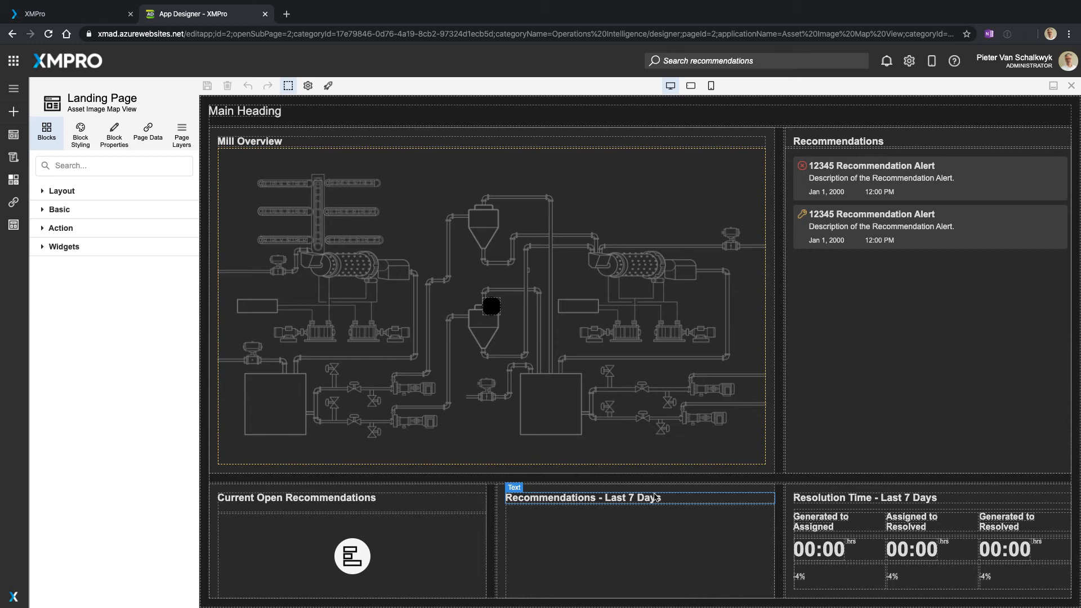
- Show the landing page's Page Data with its parameters and ImageMapSource data source
left_click(375, 297)
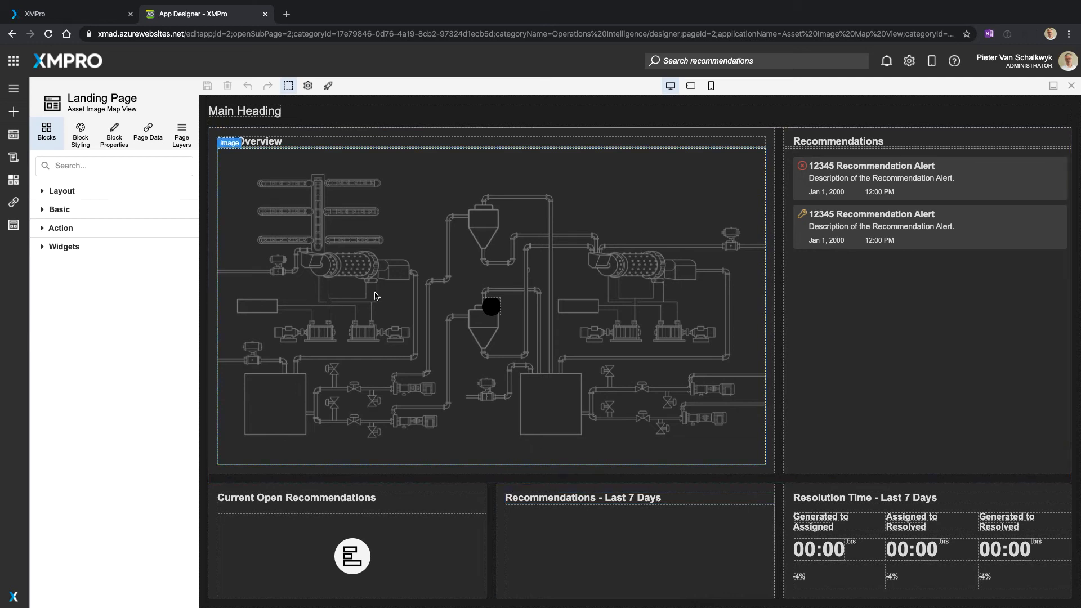
left_click(147, 134)
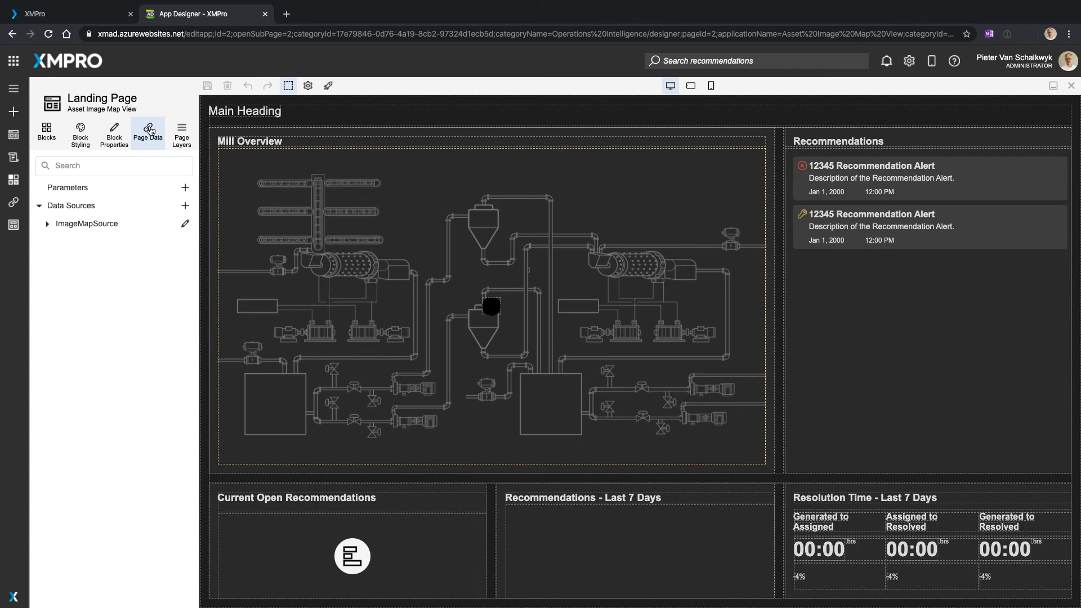
left_click(927, 310)
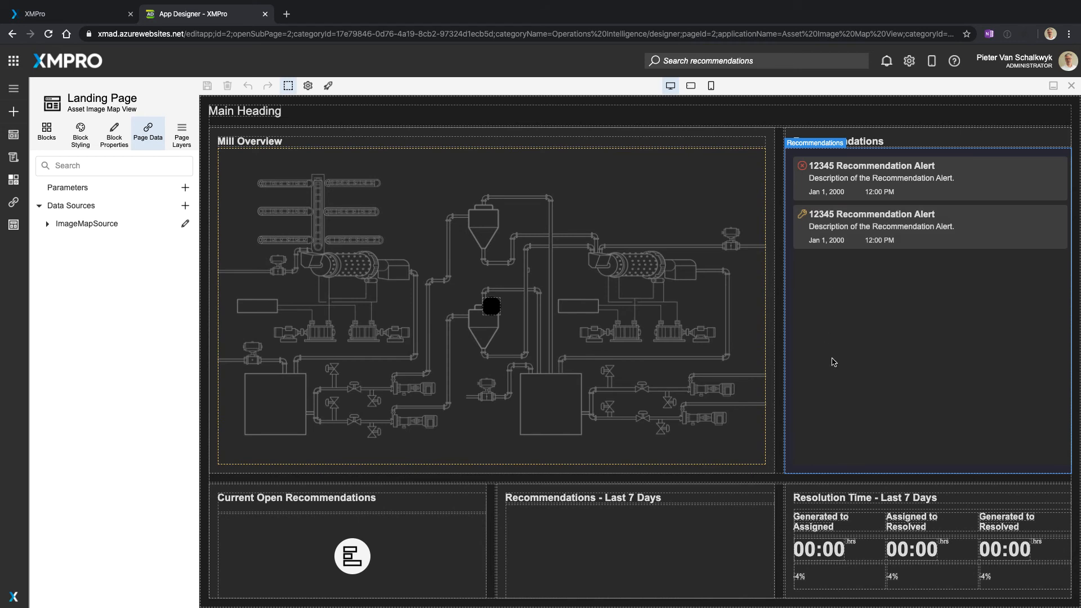
mouse_move(848, 294)
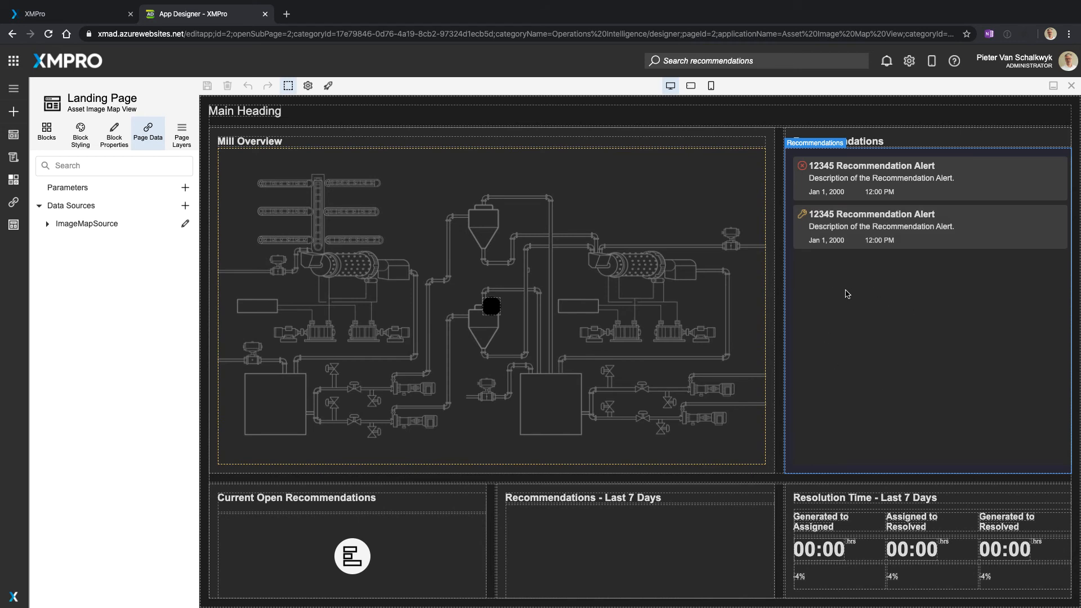